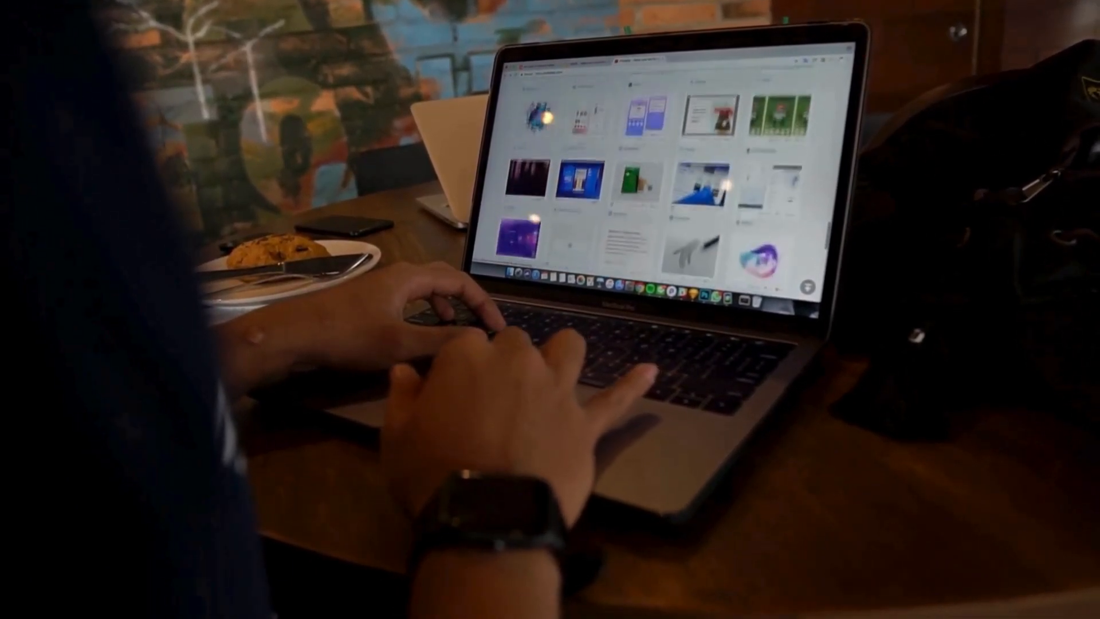
- Go from the BuddyDevelopers homepage to the Start a Project hire page via Hire Us
scroll("down", 3)
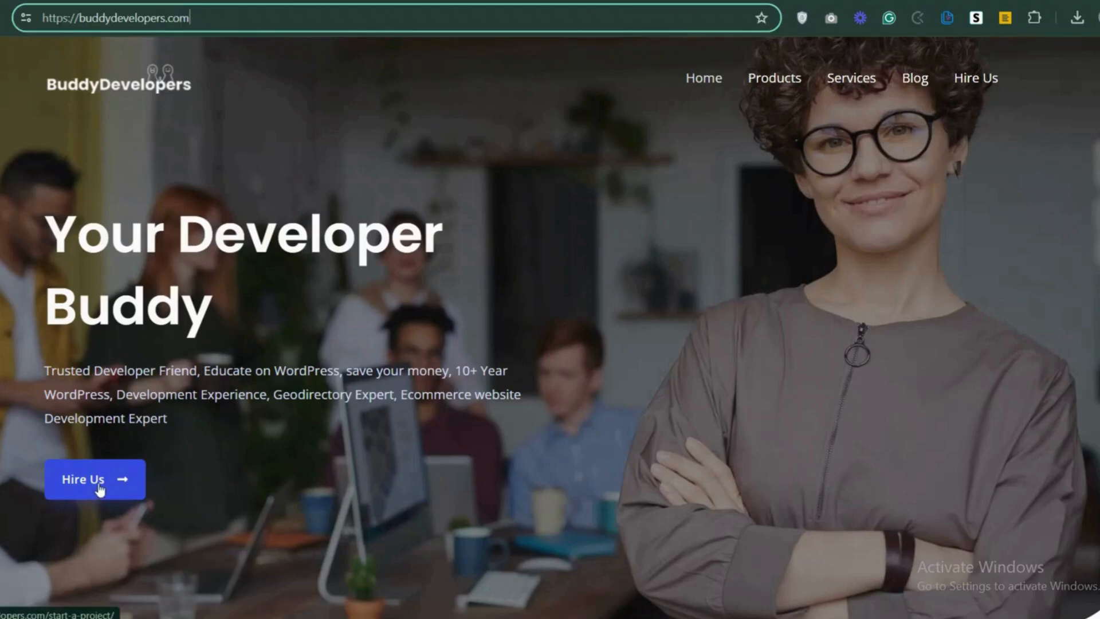
left_click(94, 479)
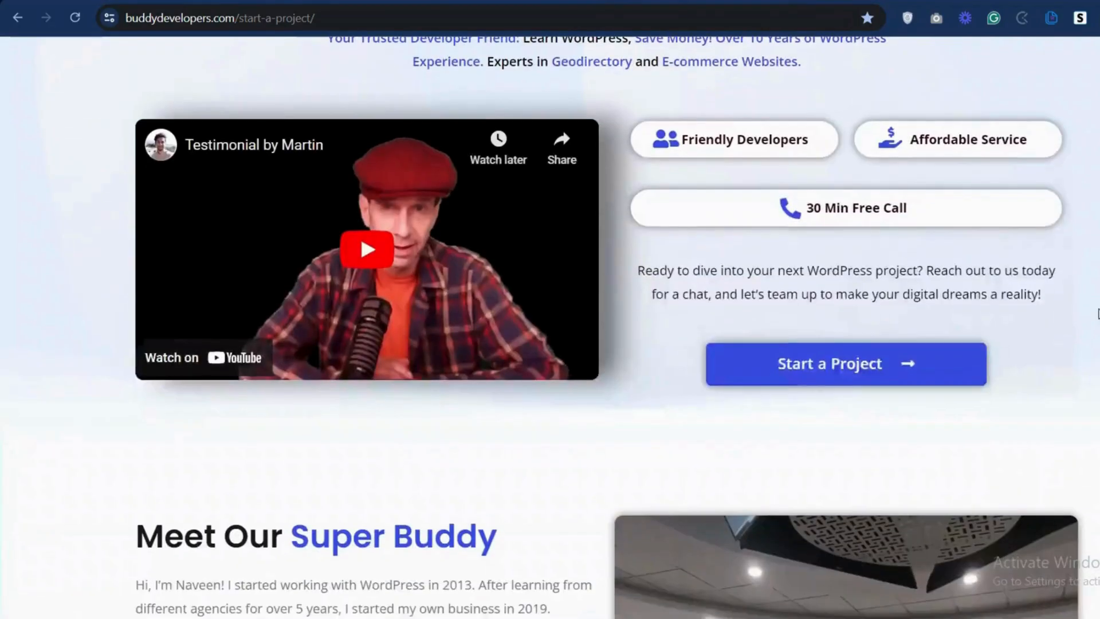